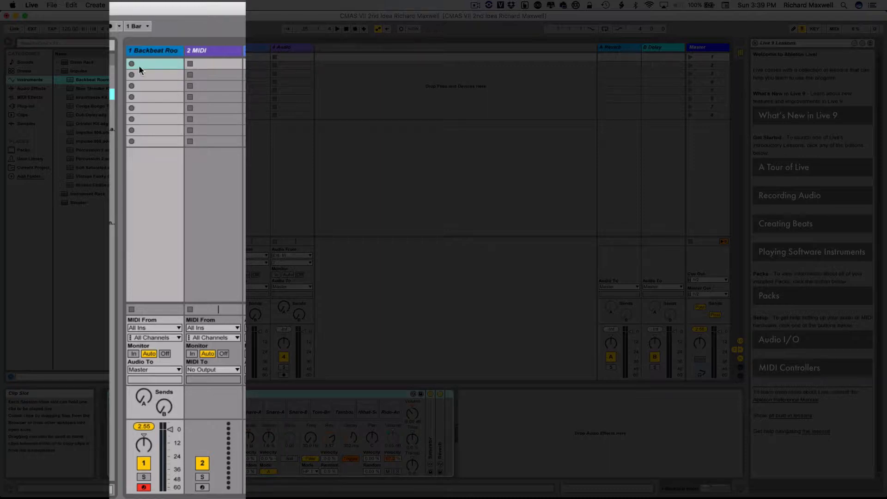
{"action": "mouse_move", "coordinate": [126, 109]}
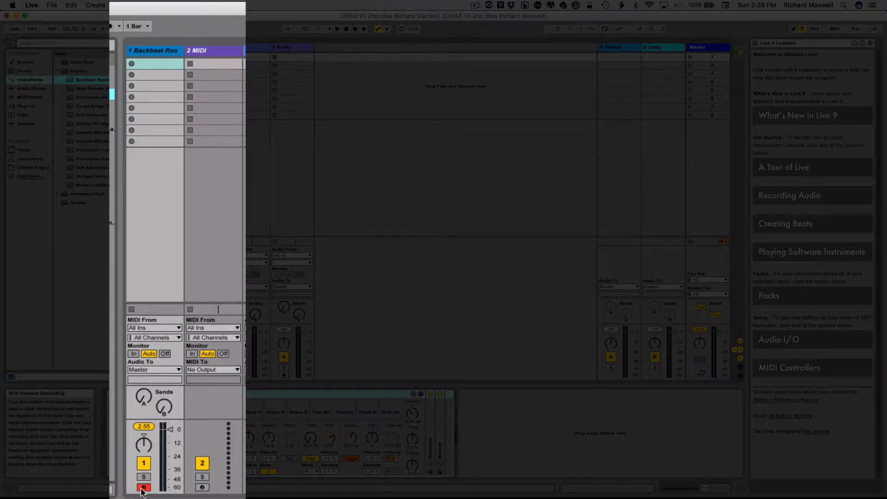
- Create an empty one-bar MIDI clip in the Backbeat Room track's first slot
{"action": "left_click", "coordinate": [142, 488]}
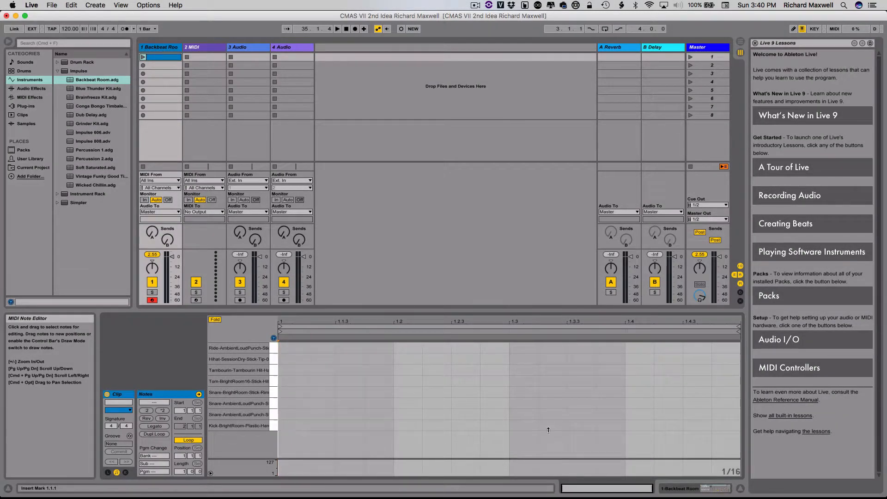
- Draw kick, snare and hi-hat notes into the one-bar clip and launch it to loop
{"action": "left_click", "coordinate": [523, 425]}
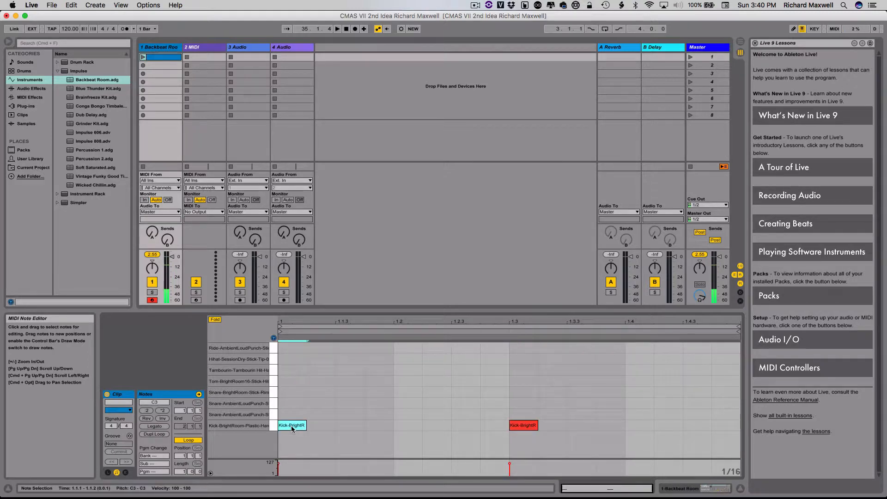
{"action": "left_click", "coordinate": [143, 62]}
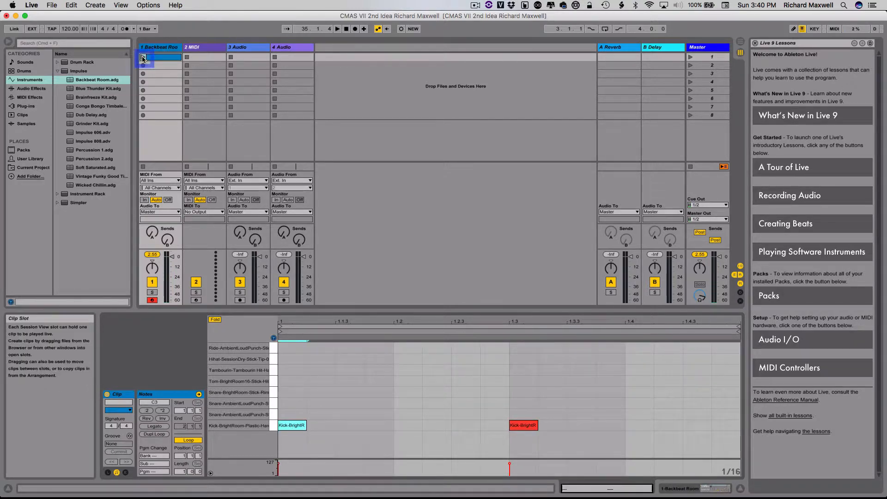
{"action": "left_click", "coordinate": [143, 60]}
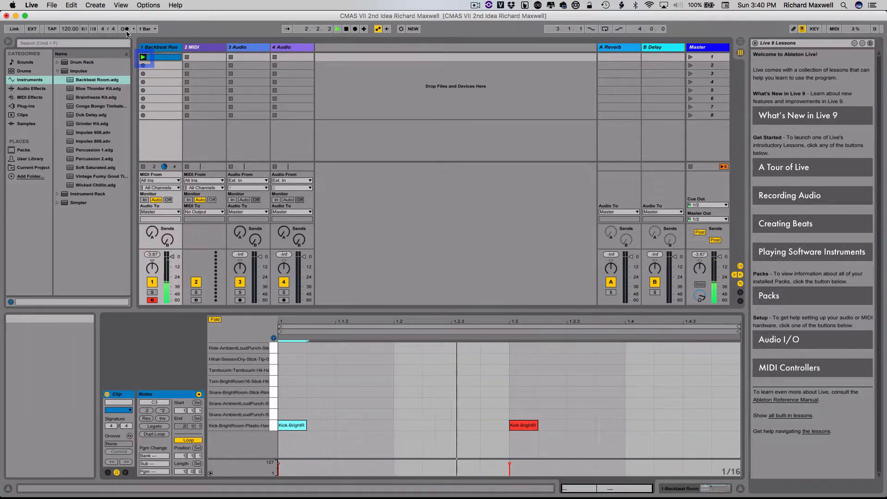
{"action": "left_click", "coordinate": [124, 29]}
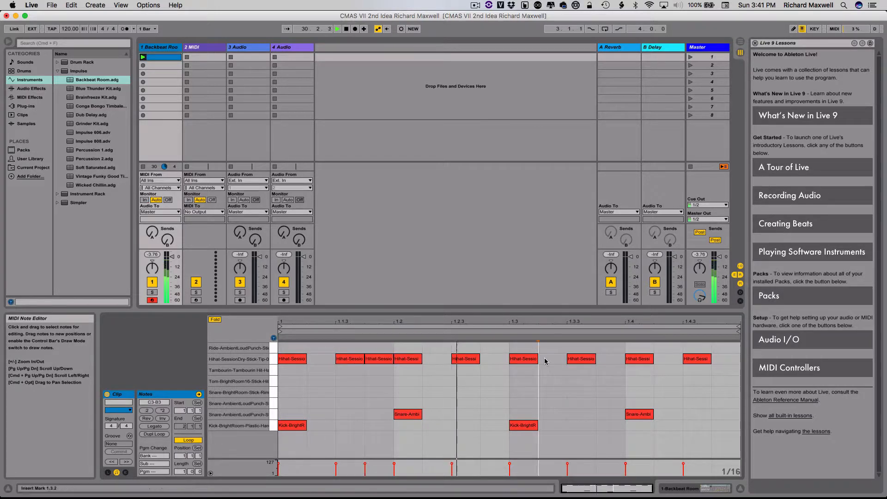
{"action": "left_click", "coordinate": [552, 358]}
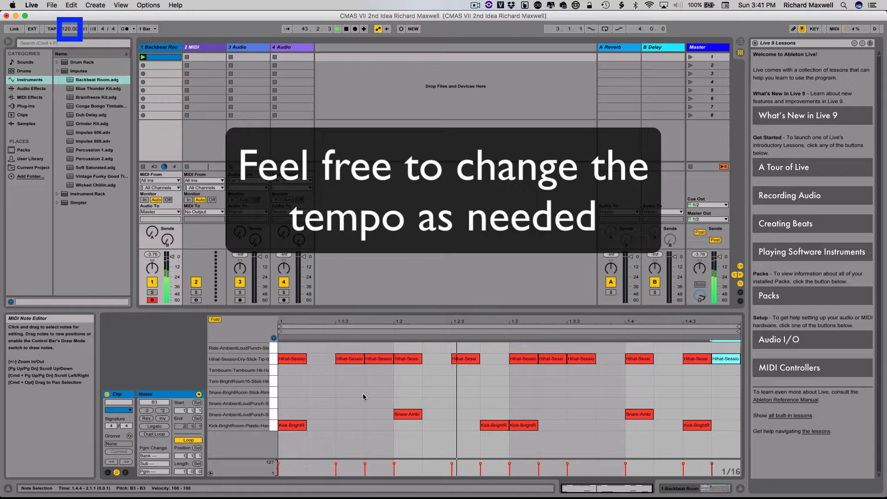
- Stop the drum loop, return playback to the start and clear the clip detail view
{"action": "left_click", "coordinate": [336, 29]}
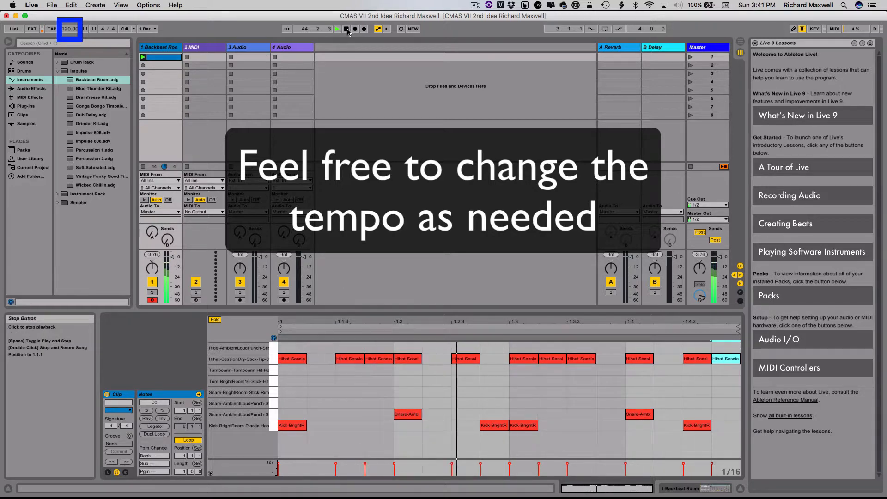
{"action": "left_click", "coordinate": [338, 29]}
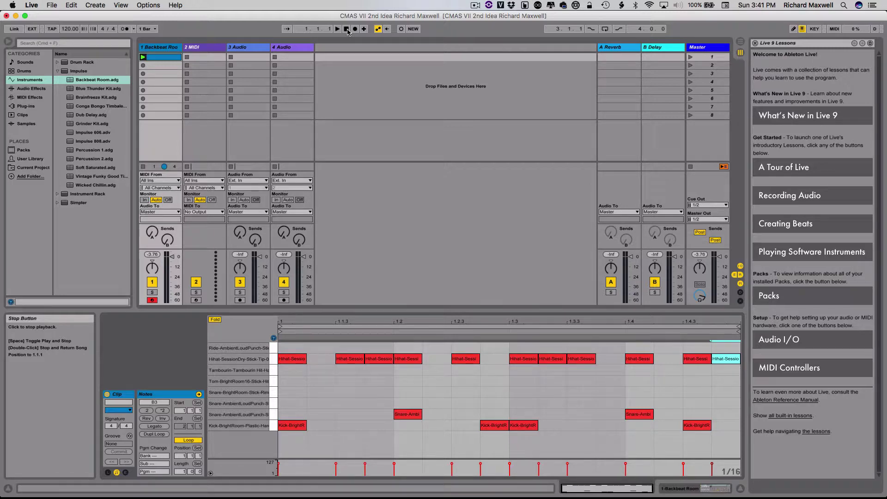
{"action": "mouse_move", "coordinate": [252, 112]}
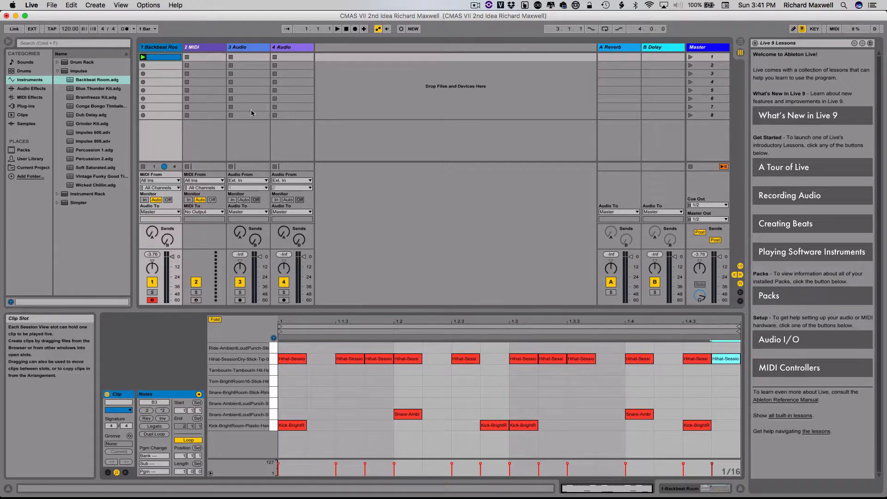
{"action": "mouse_move", "coordinate": [246, 101]}
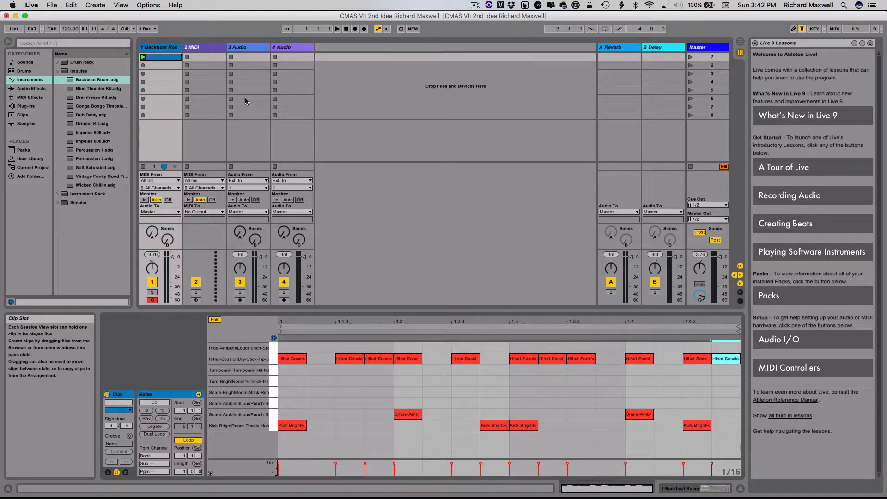
{"action": "mouse_move", "coordinate": [228, 262]}
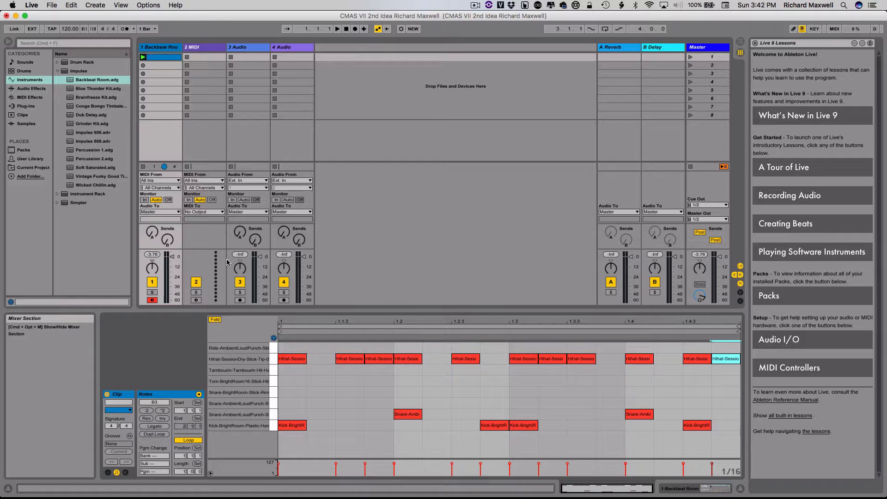
{"action": "left_click", "coordinate": [159, 46]}
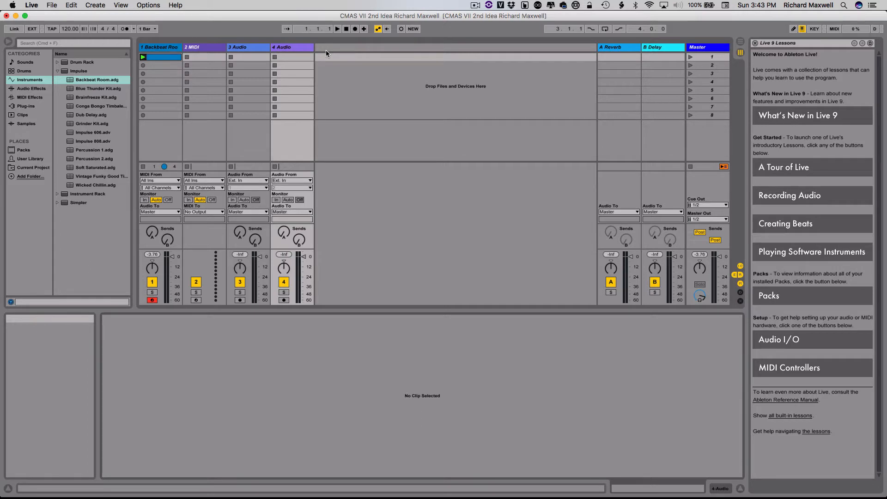
- Insert a new audio track via the Create menu and select the 3 Audio track
{"action": "left_click", "coordinate": [95, 5]}
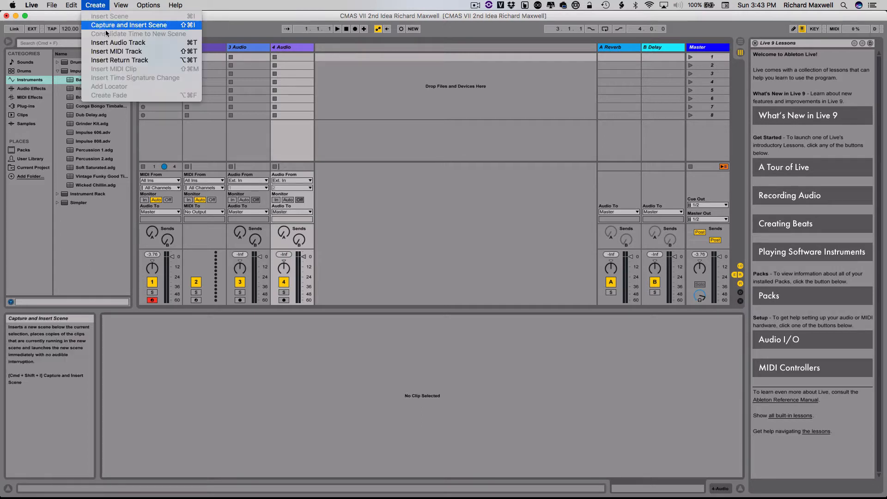
{"action": "left_click", "coordinate": [118, 42]}
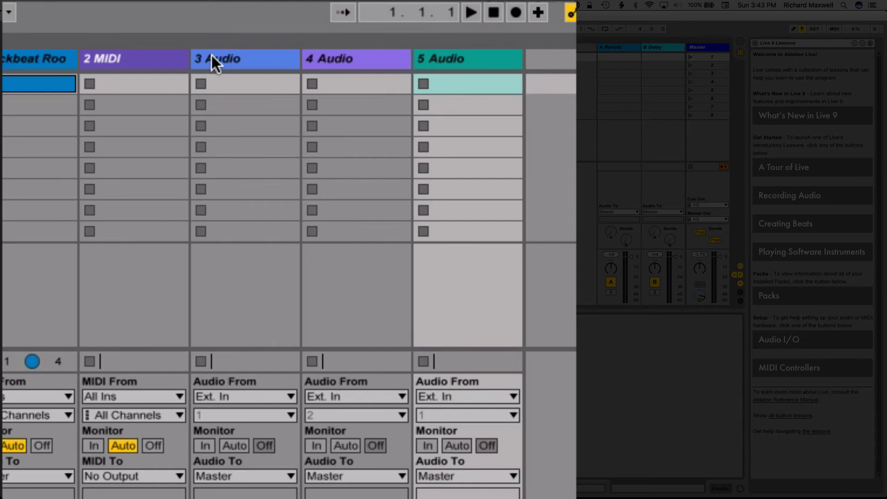
{"action": "left_click", "coordinate": [232, 59]}
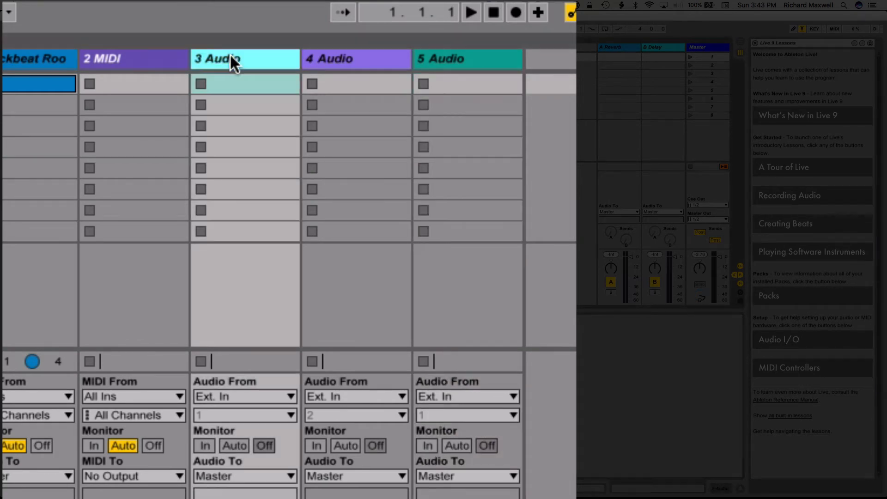
- Rename the 3 Audio track to 'Richard vox'
{"action": "right_click", "coordinate": [237, 59]}
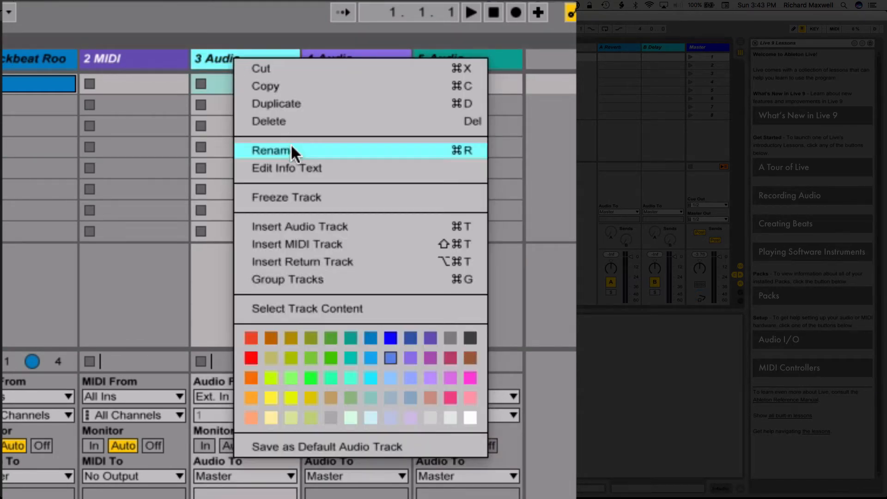
{"action": "left_click", "coordinate": [272, 150]}
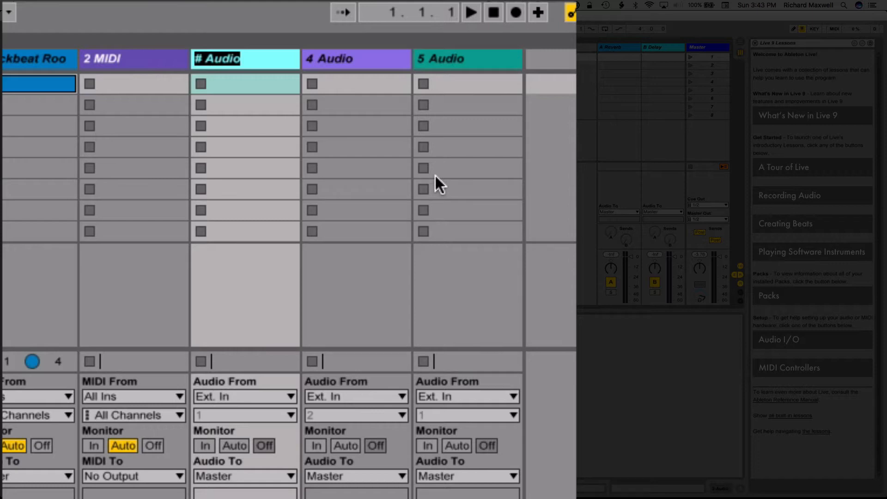
{"action": "type", "text": "Richard v"}
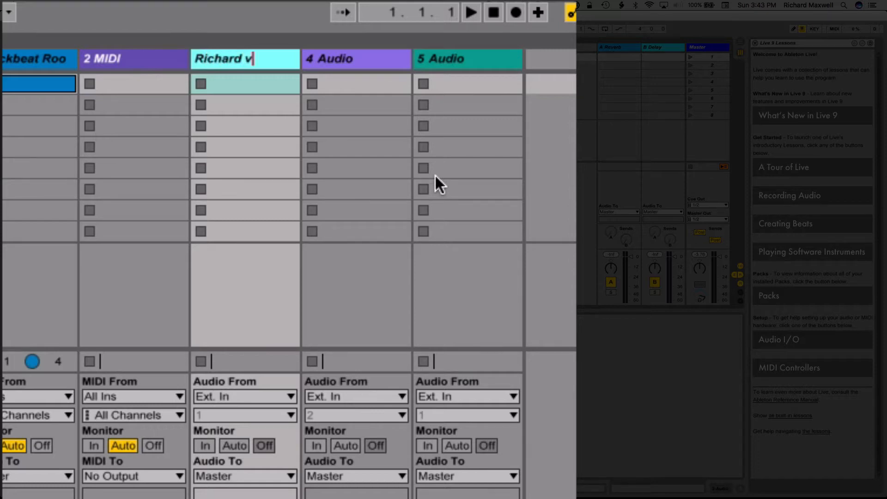
{"action": "type", "text": "ox"}
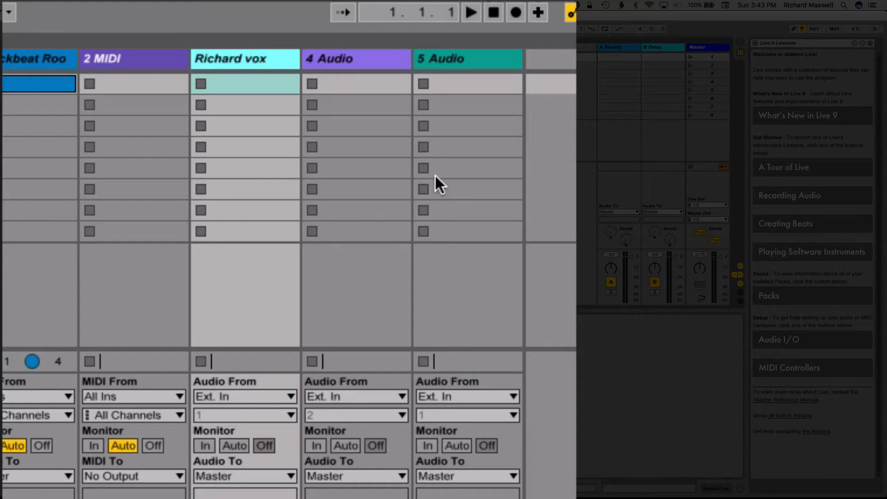
{"action": "mouse_move", "coordinate": [241, 430]}
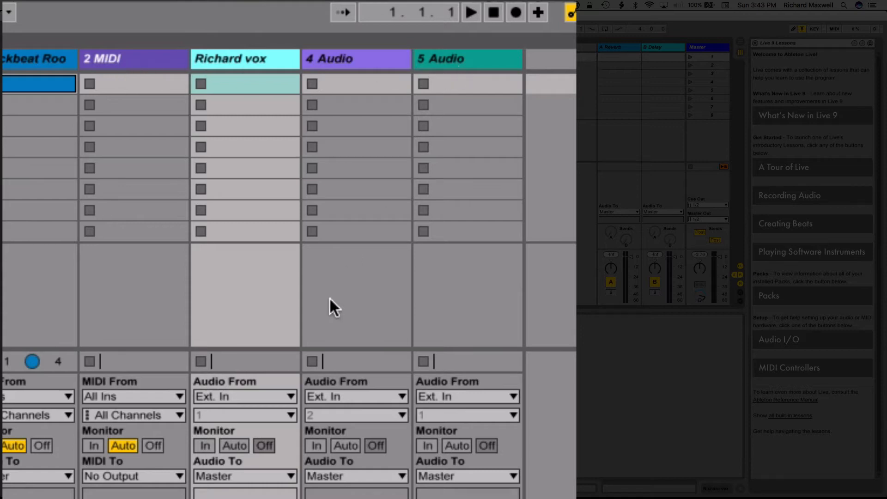
{"action": "mouse_move", "coordinate": [265, 300]}
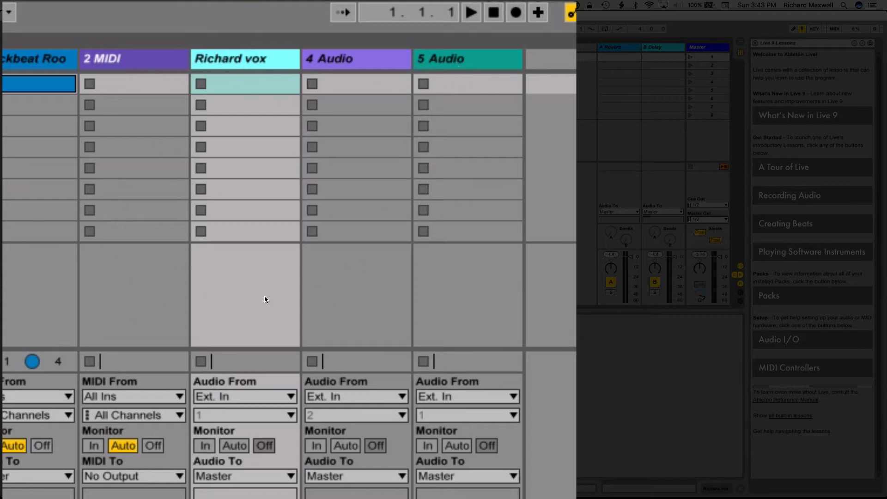